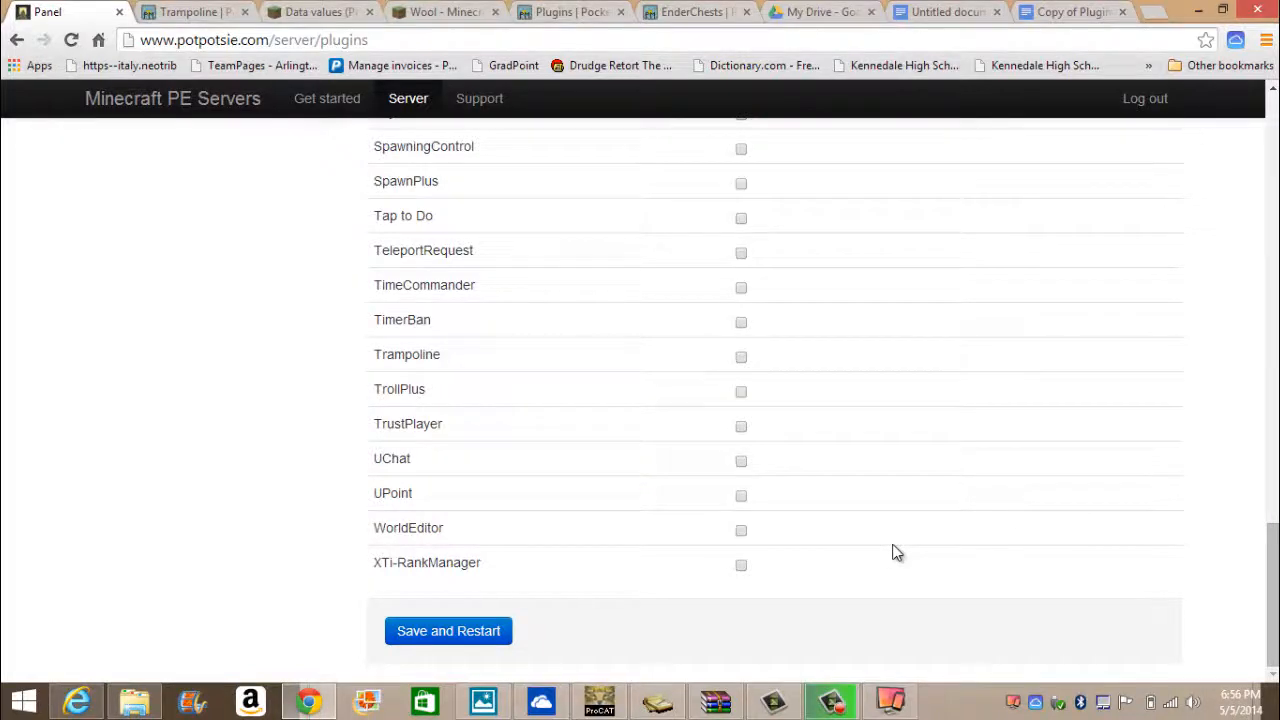
mouse_move(931, 485)
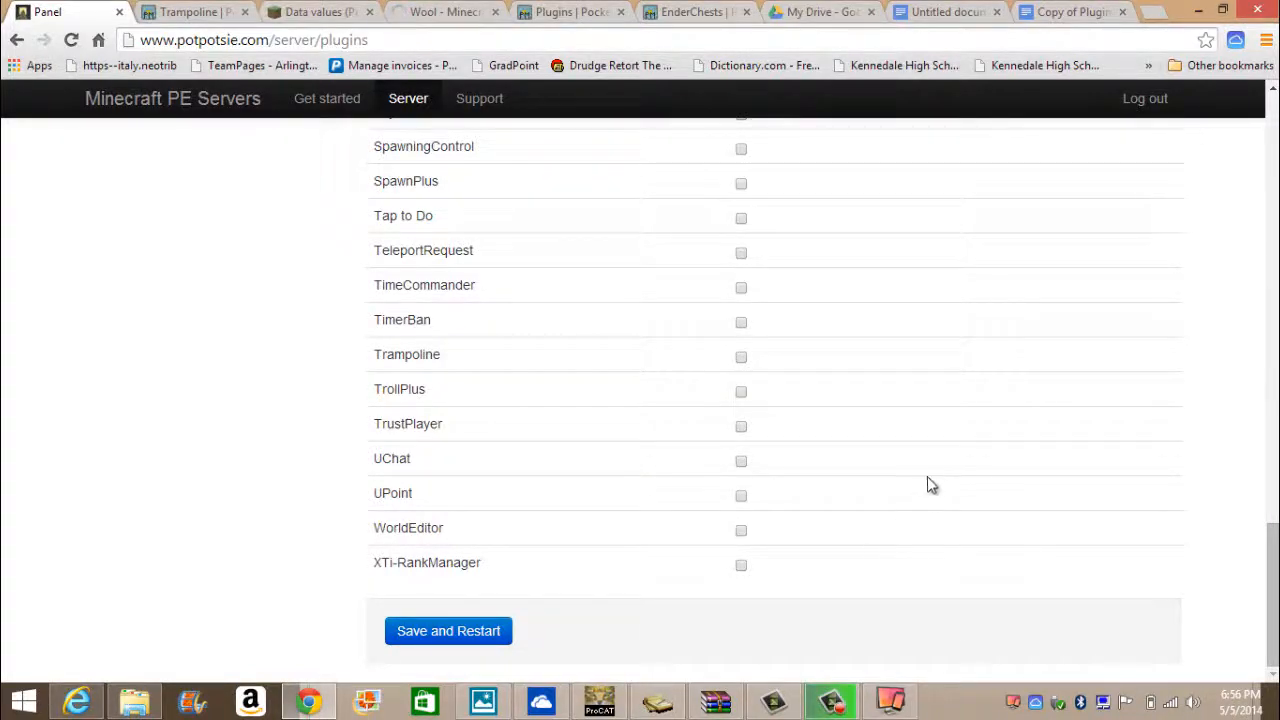
Switch from the potpotsie Panel tab to the My Drive tab
left_click(820, 11)
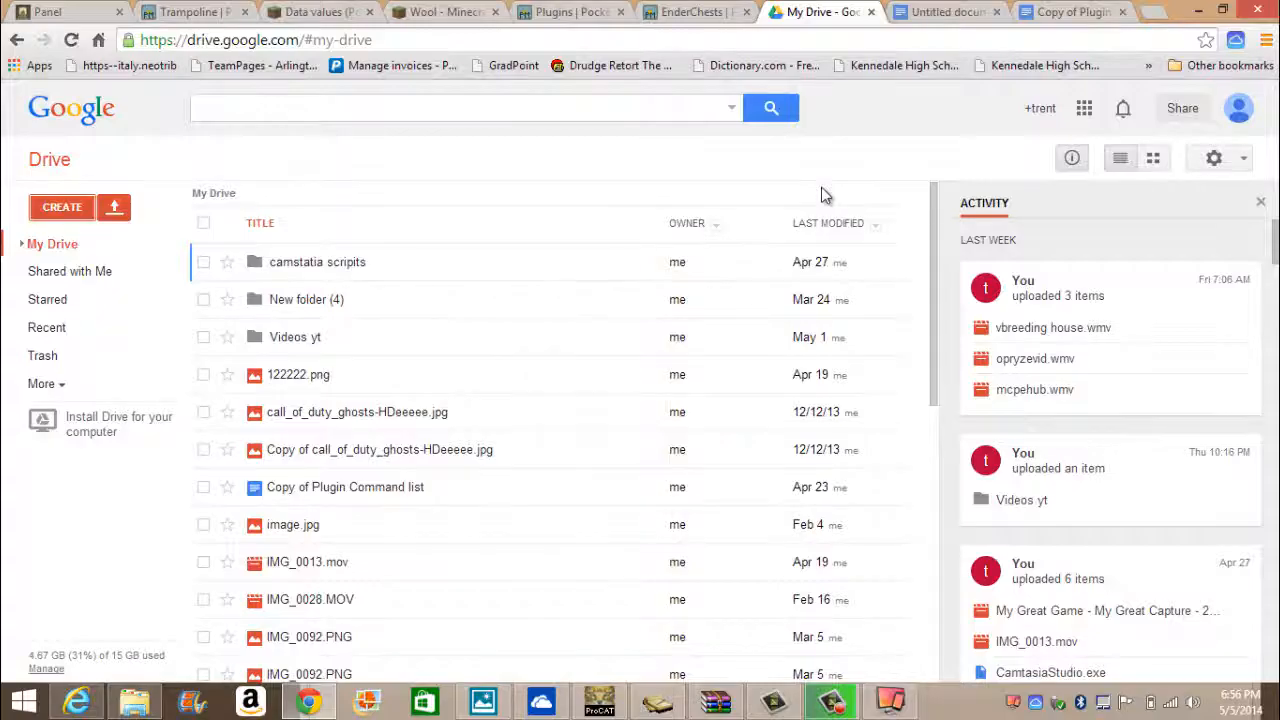
Review the ChatControl command list in the Untitled document, then bring up the mirrored Minecraft chat
left_click(940, 11)
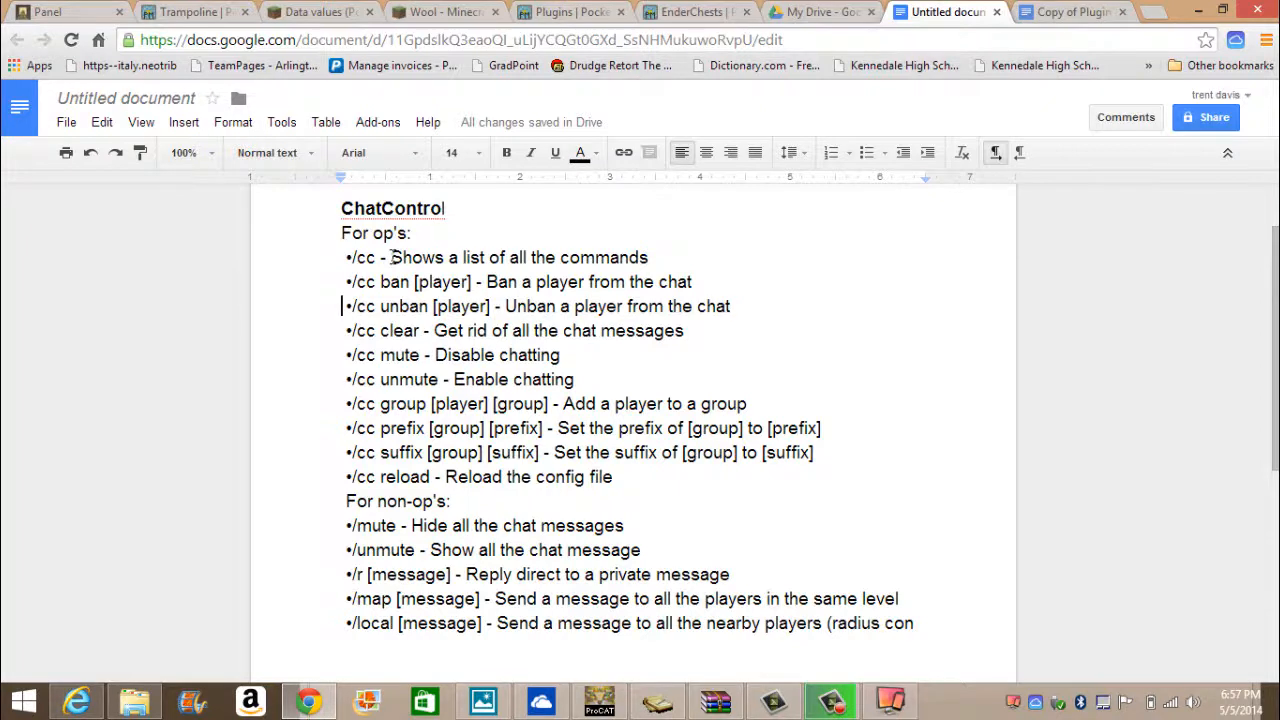
mouse_move(422, 264)
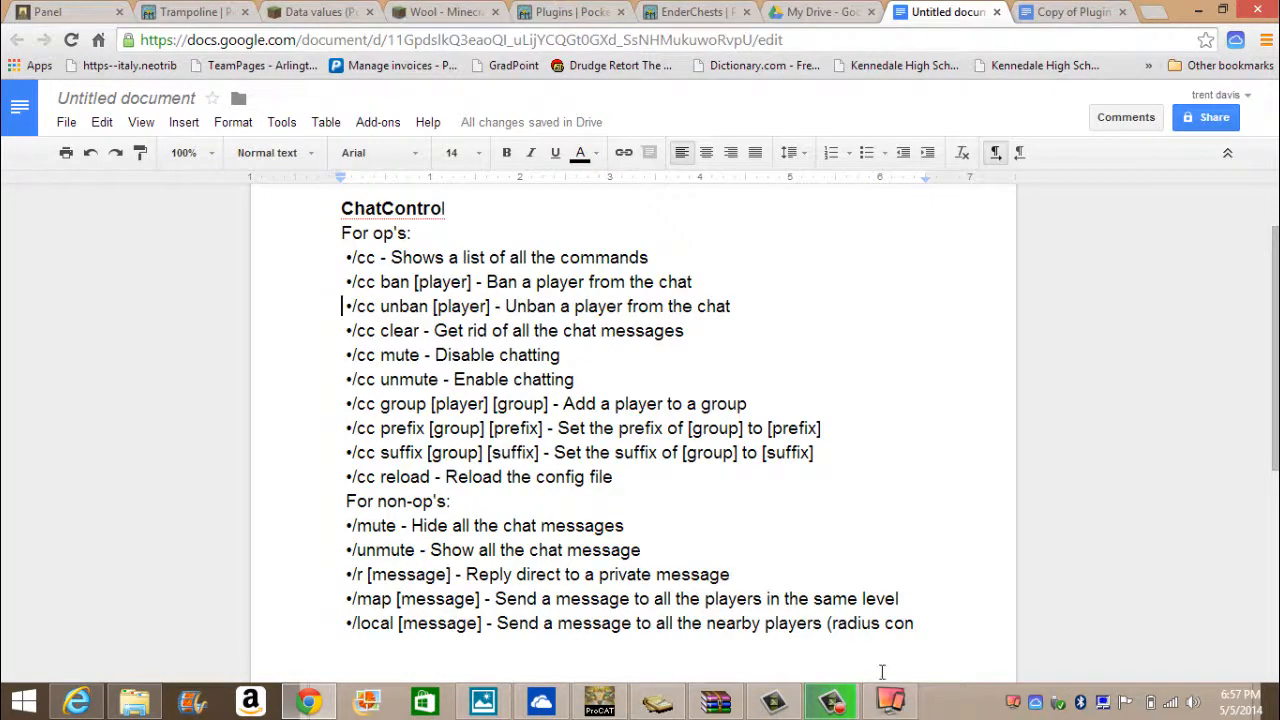
left_click(888, 700)
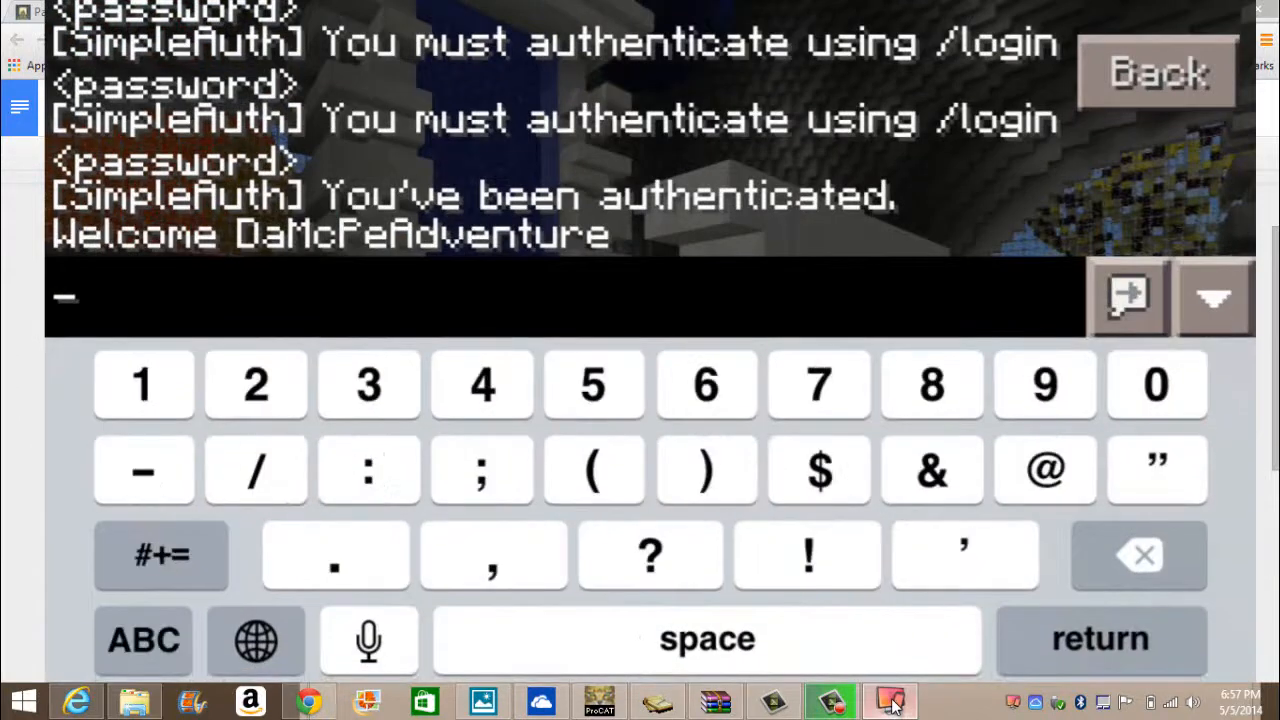
Run /cc in Minecraft chat, close chat, and return to the ChatControl document
left_click(142, 640)
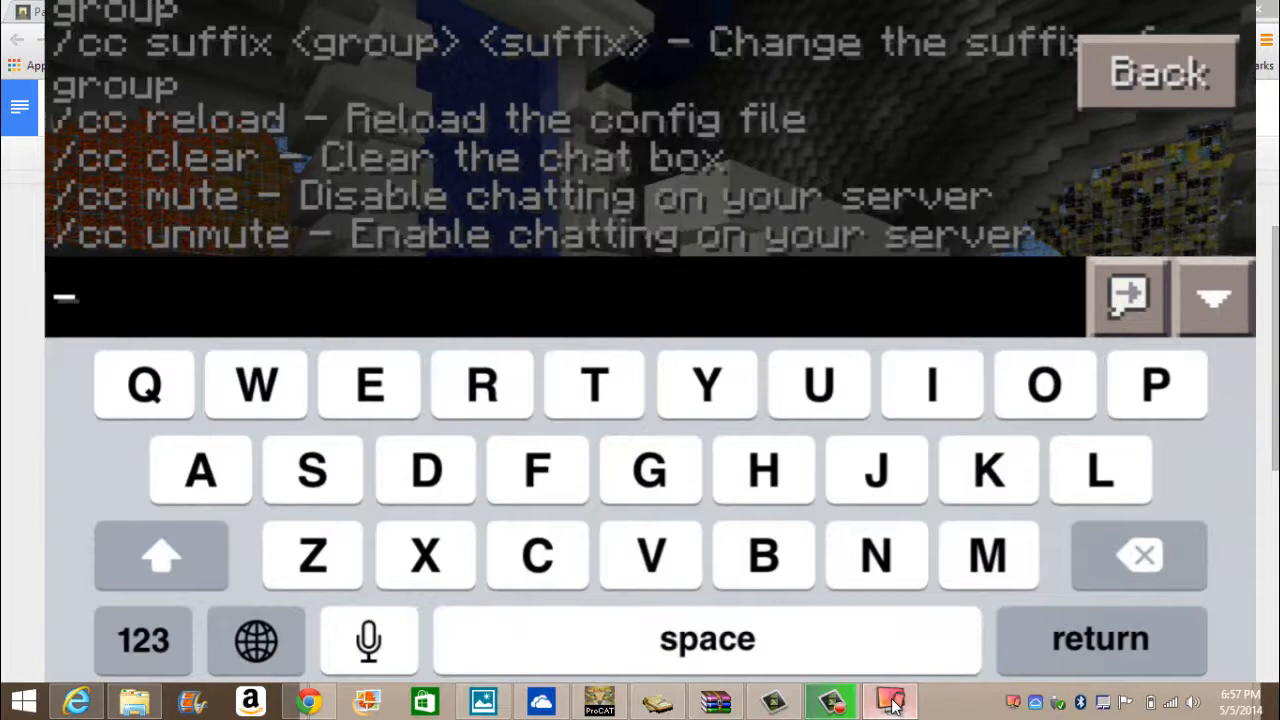
left_click(1157, 72)
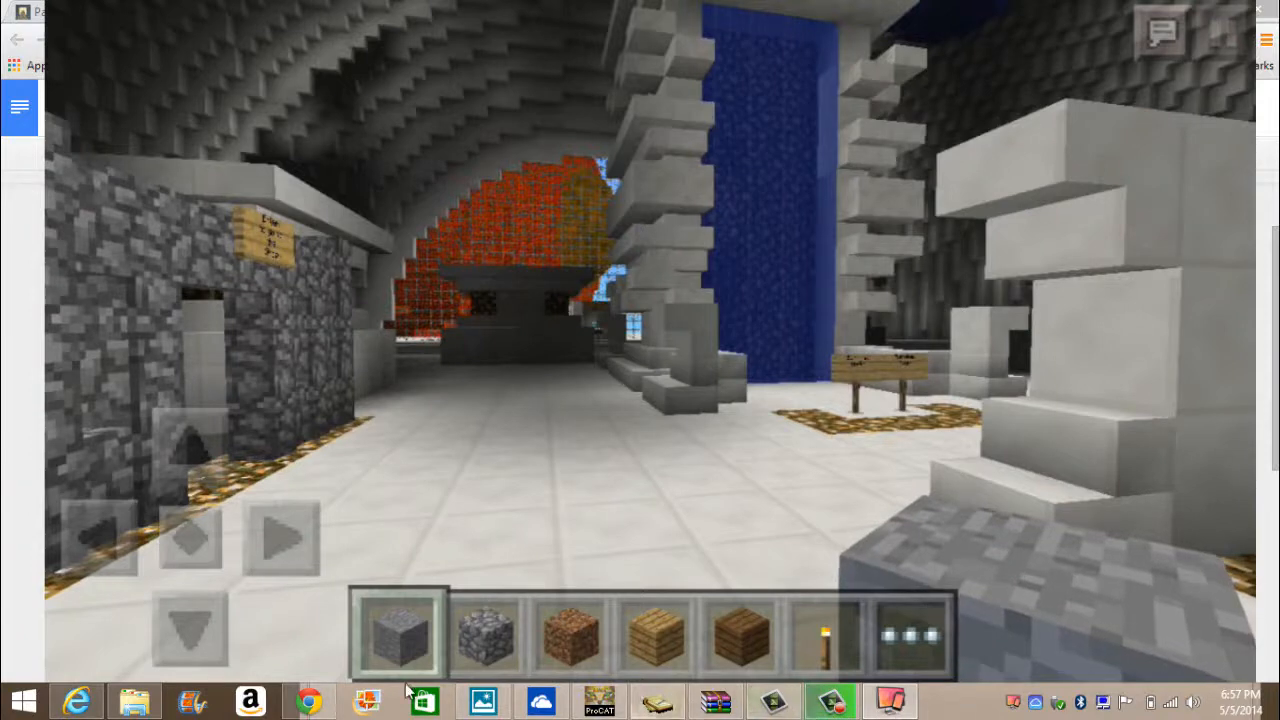
left_click(945, 11)
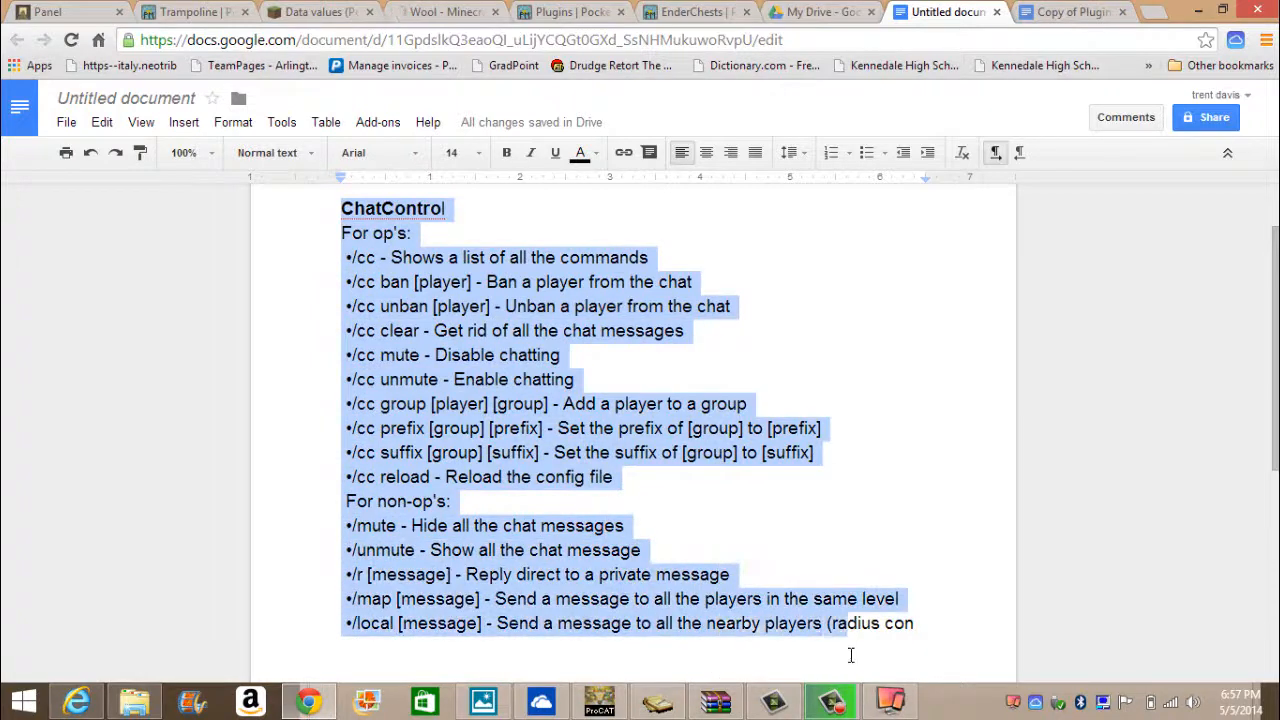
scroll("down", 3)
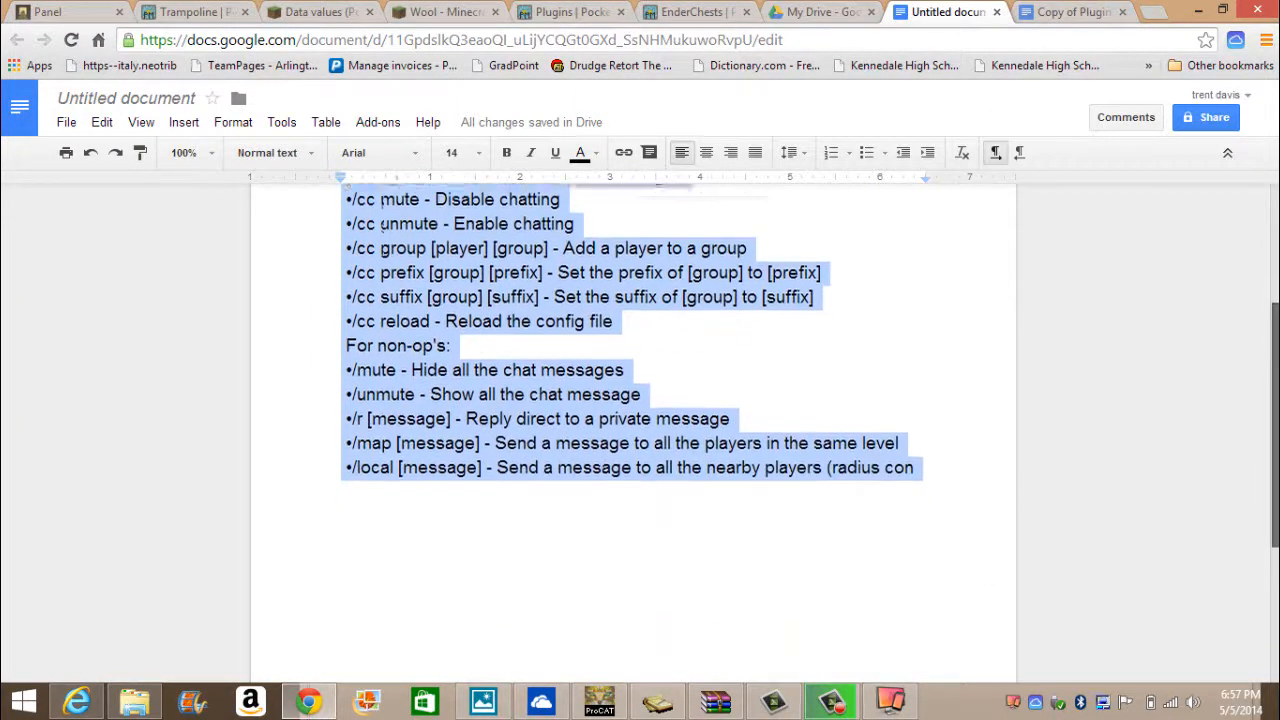
scroll("down", 3)
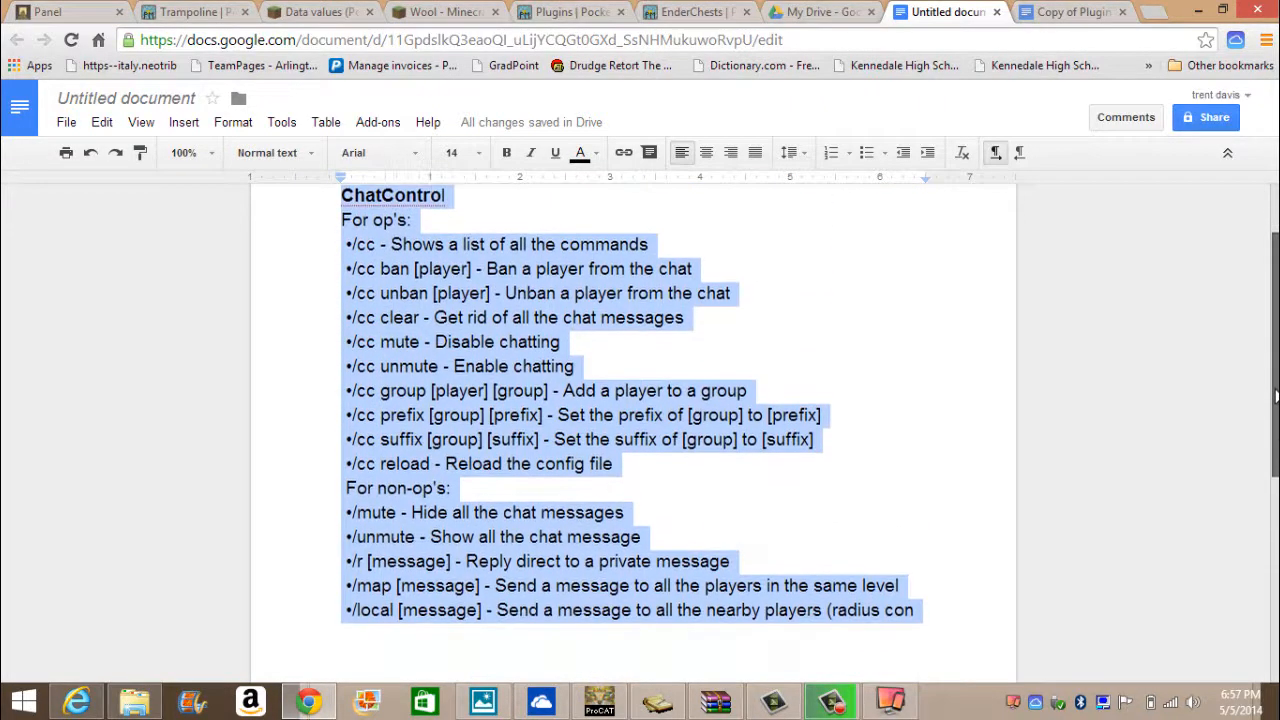
left_click(786, 311)
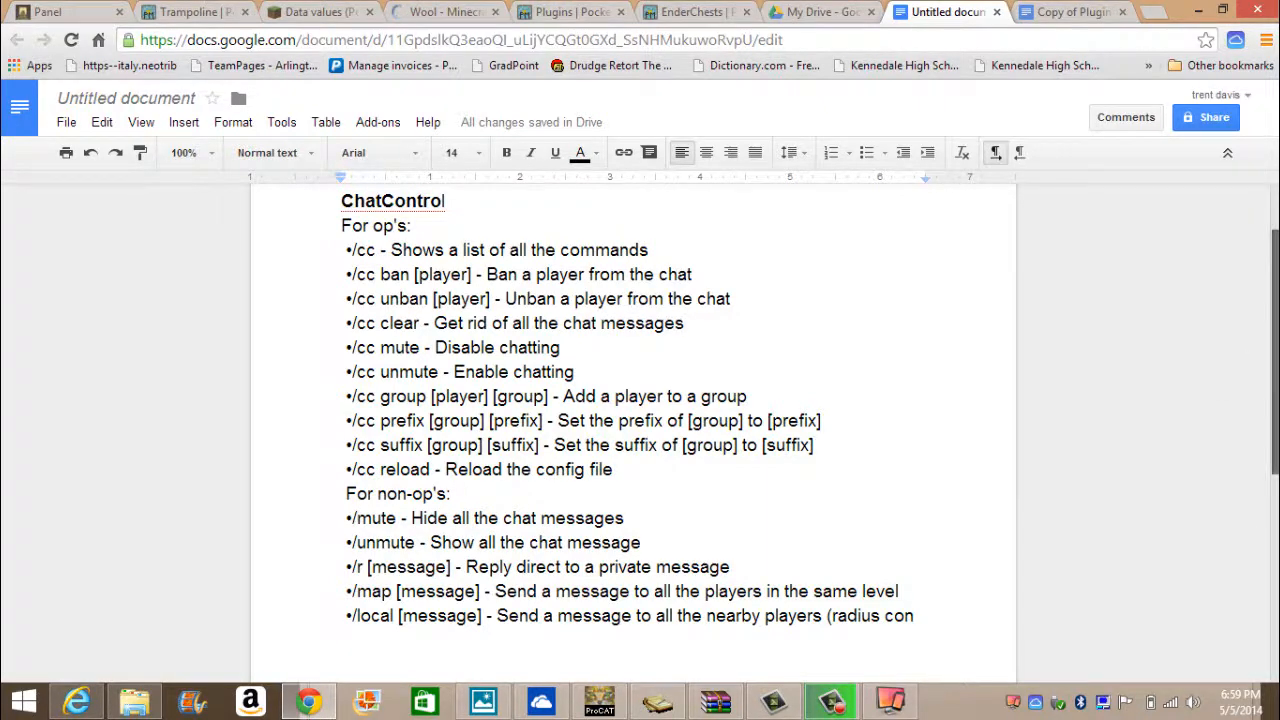
scroll("down", 3)
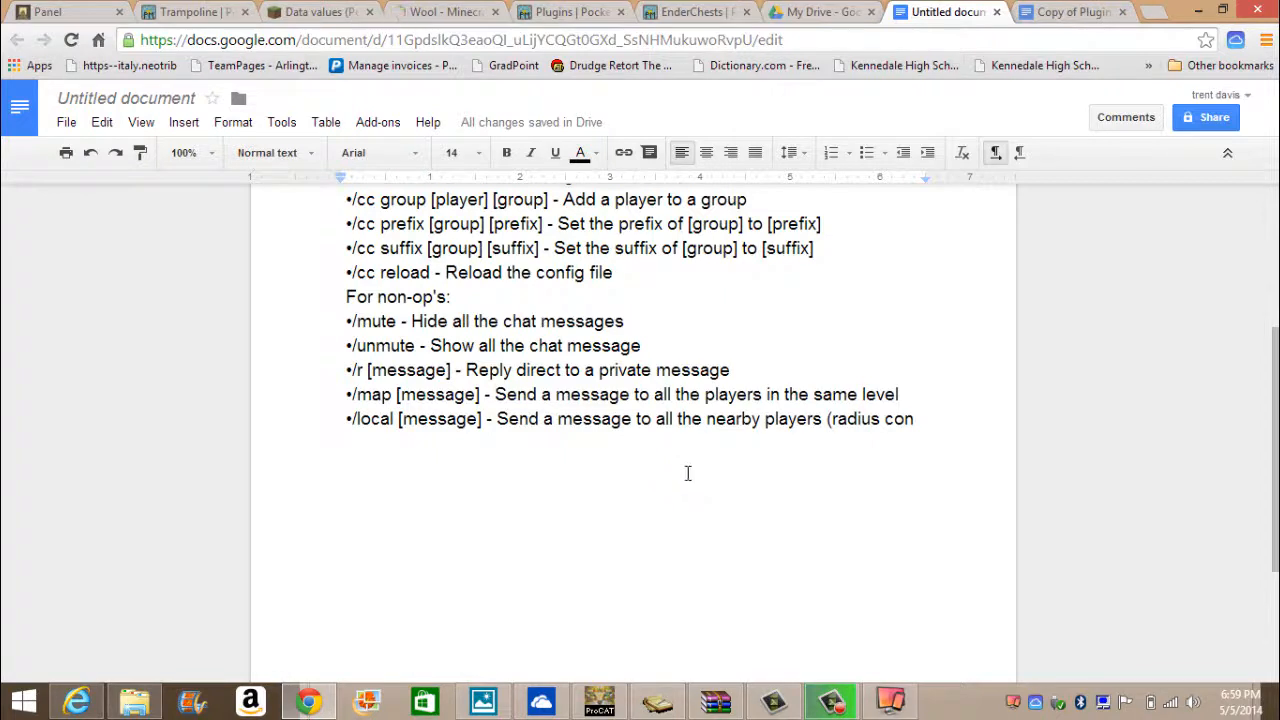
mouse_move(1265, 371)
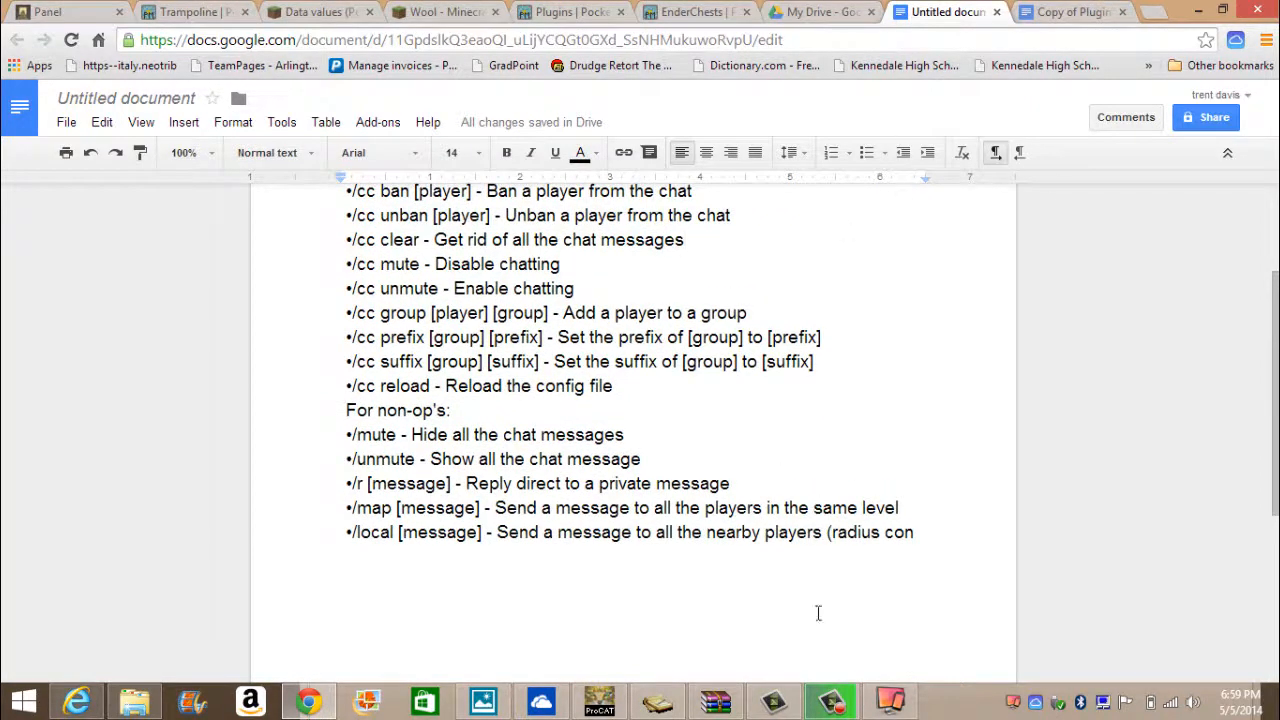
Run /mute in the mirrored Minecraft chat, then enter /unmute
left_click(888, 700)
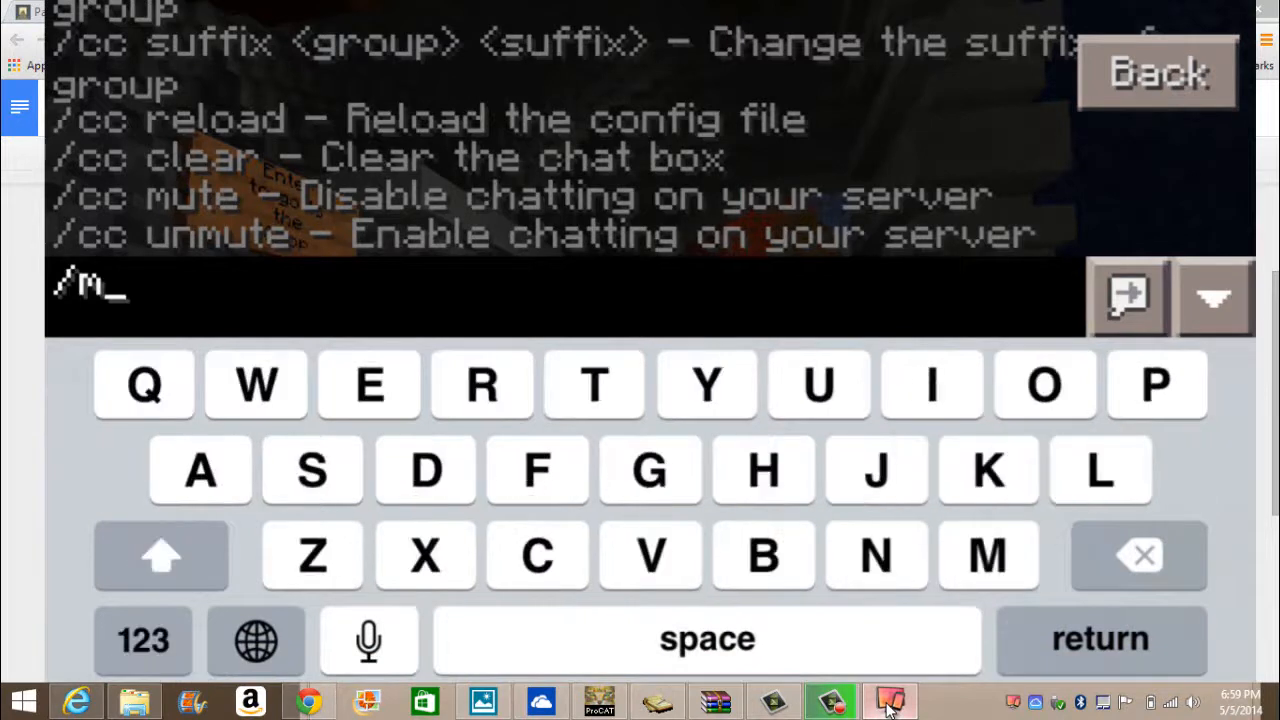
key("return")
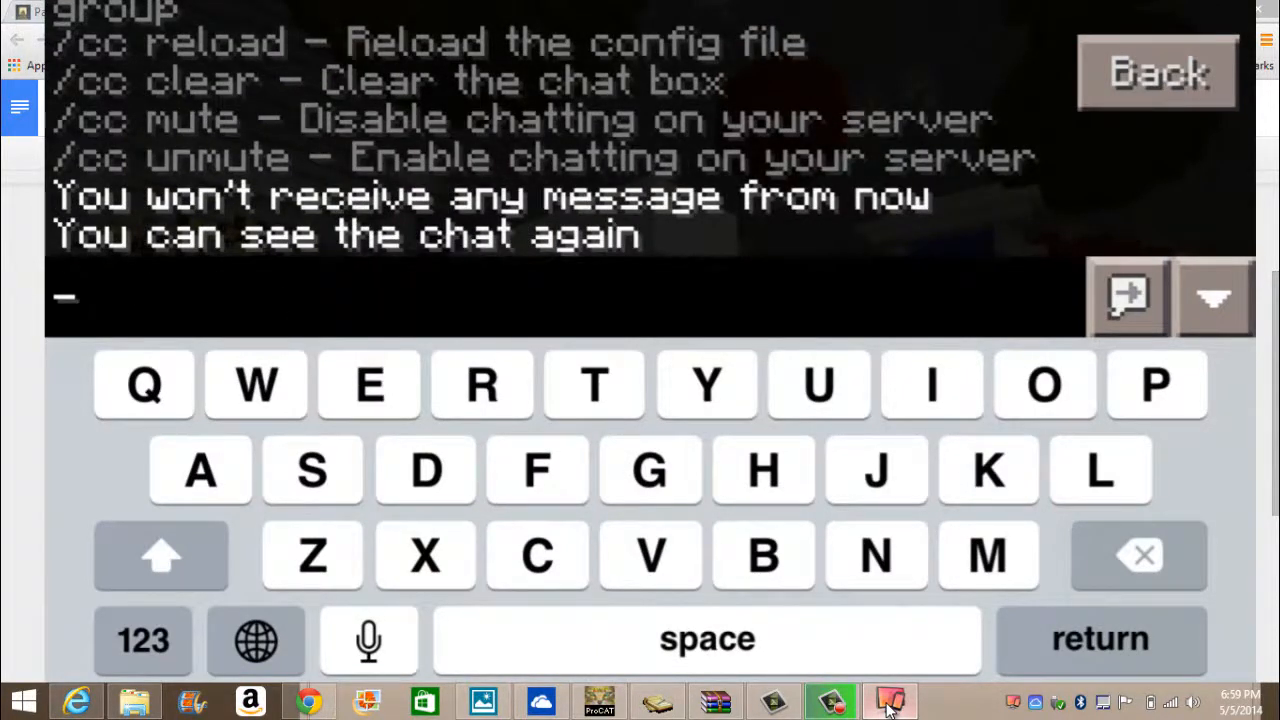
left_click(143, 640)
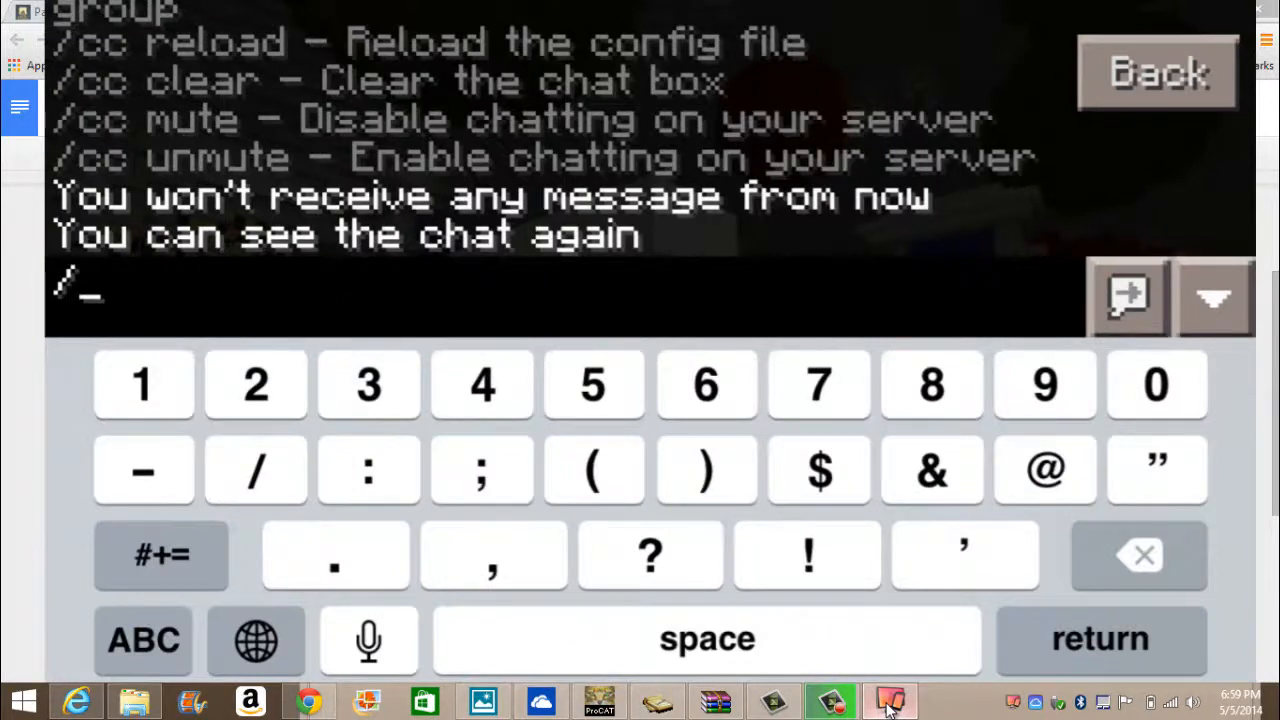